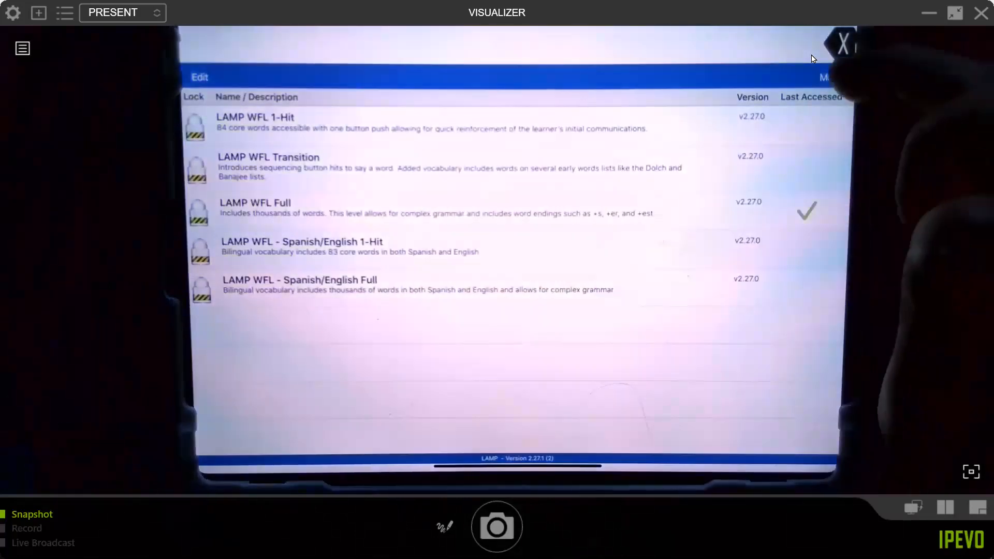
- Start a vocabulary copy from the Menu with LAMP WFL 1-Hit as source
click(830, 77)
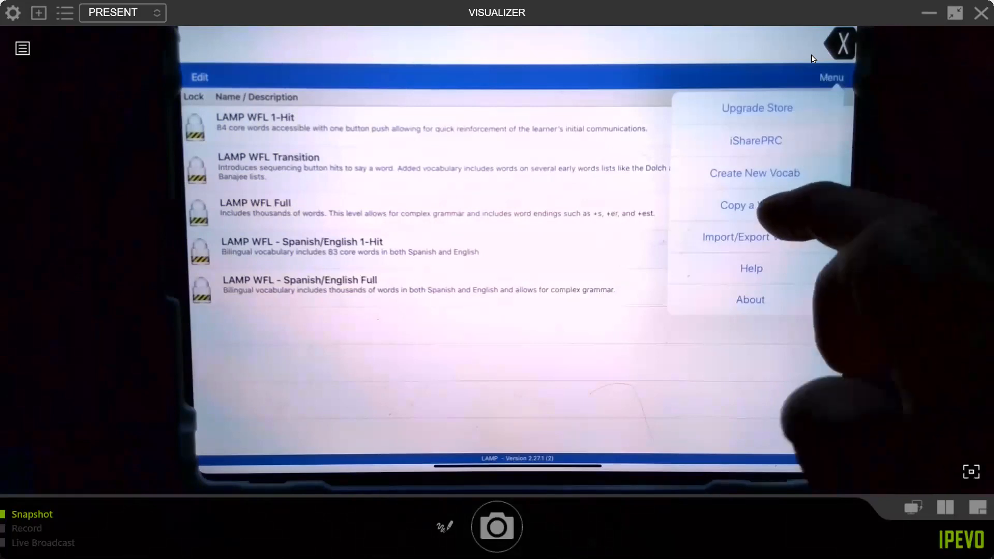
click(738, 205)
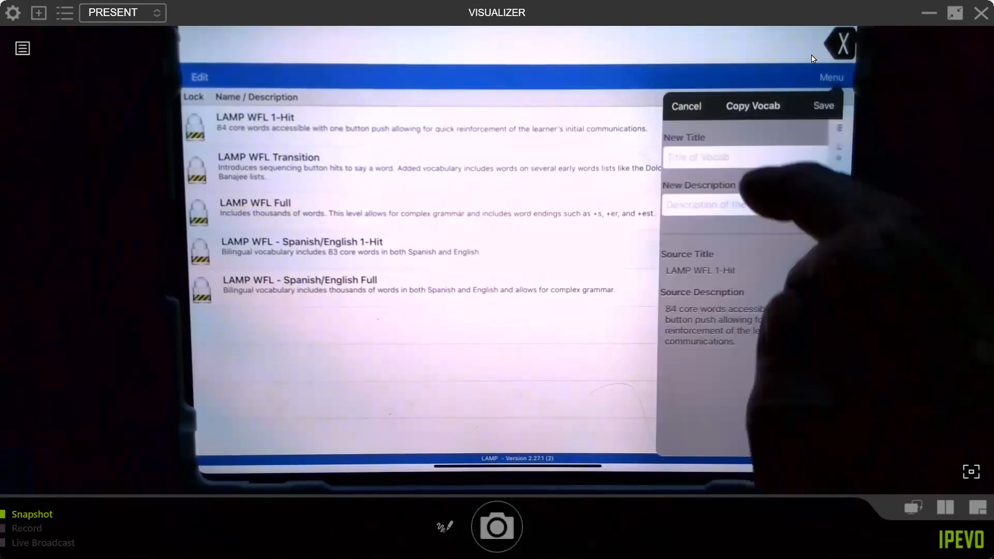
- Title the LAMP WFL 1-Hit copy 'jh one hit'
click(748, 157)
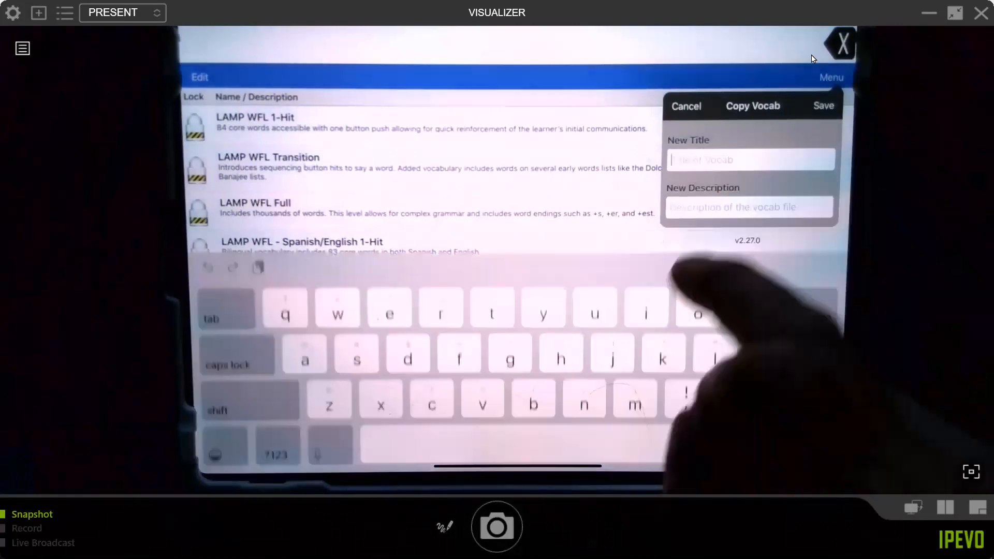
text(jh)
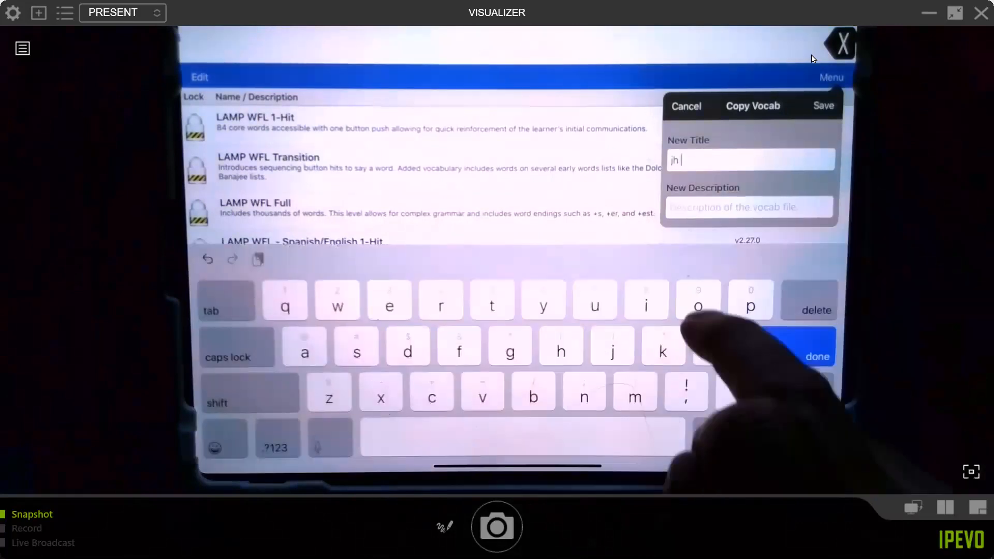
text(one)
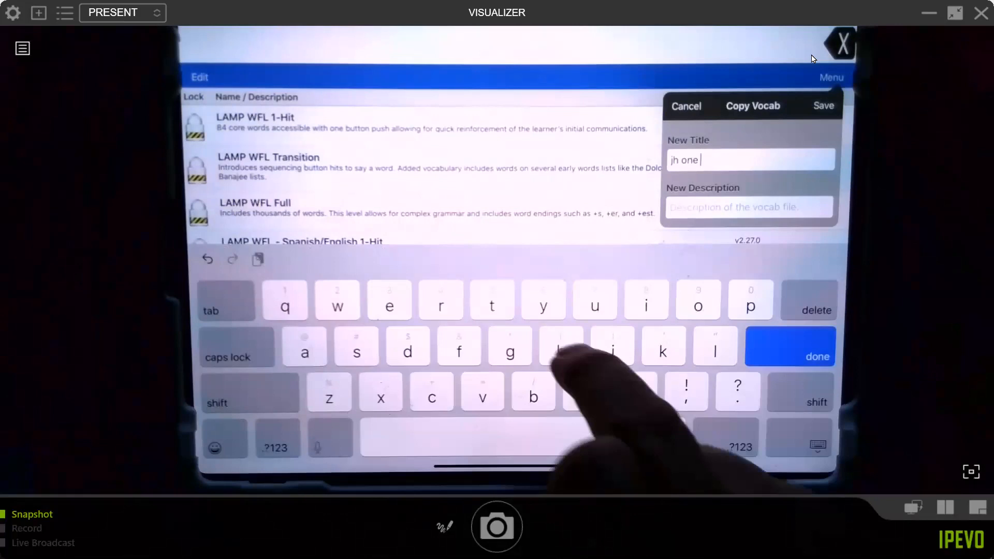
text(hit)
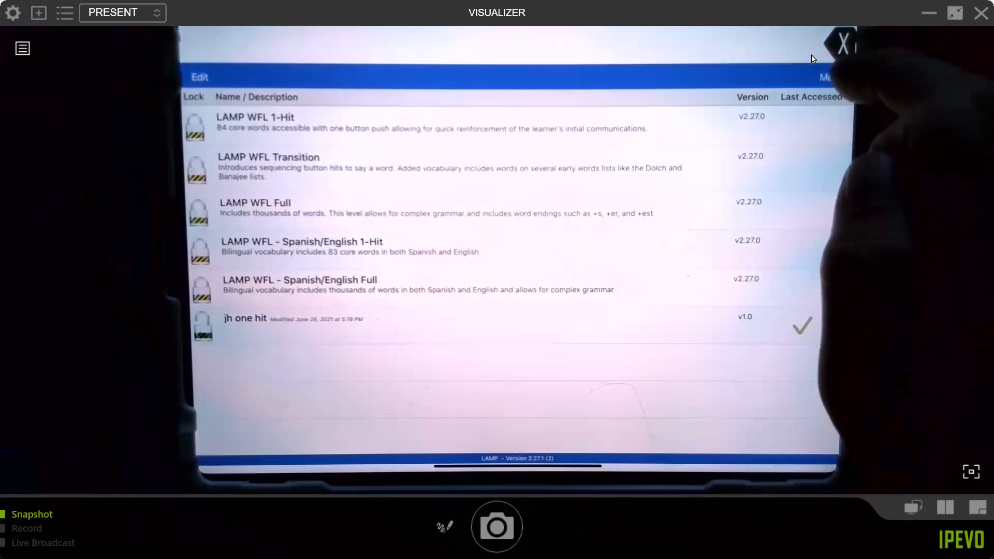
- Copy LAMP WFL Full as a new vocabulary titled 'jh full' and save it
click(831, 77)
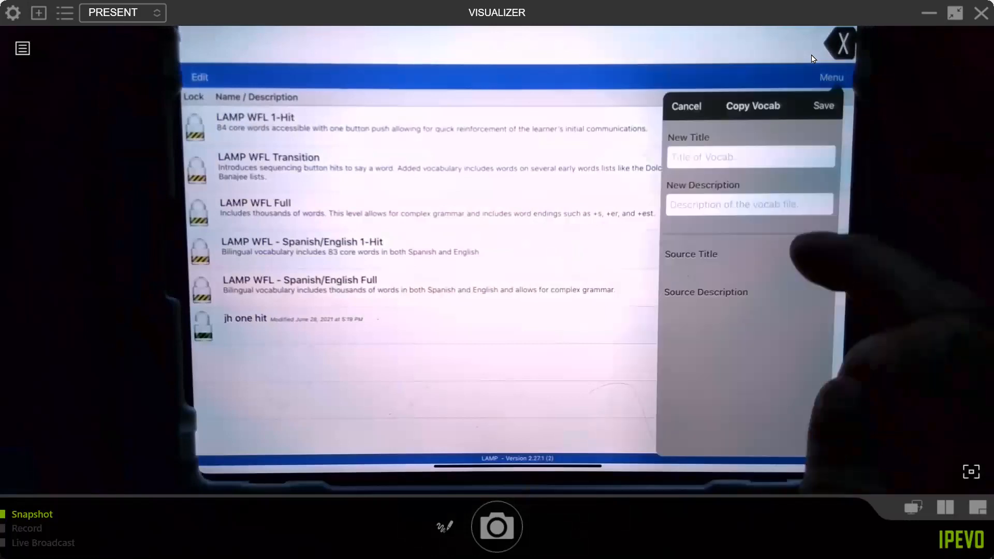
click(753, 105)
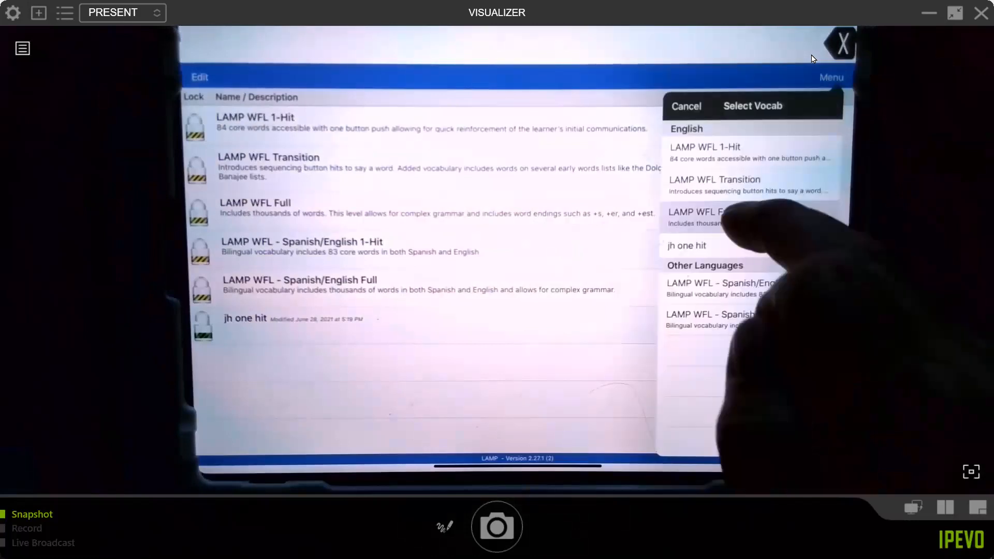
click(698, 212)
text(jh f)
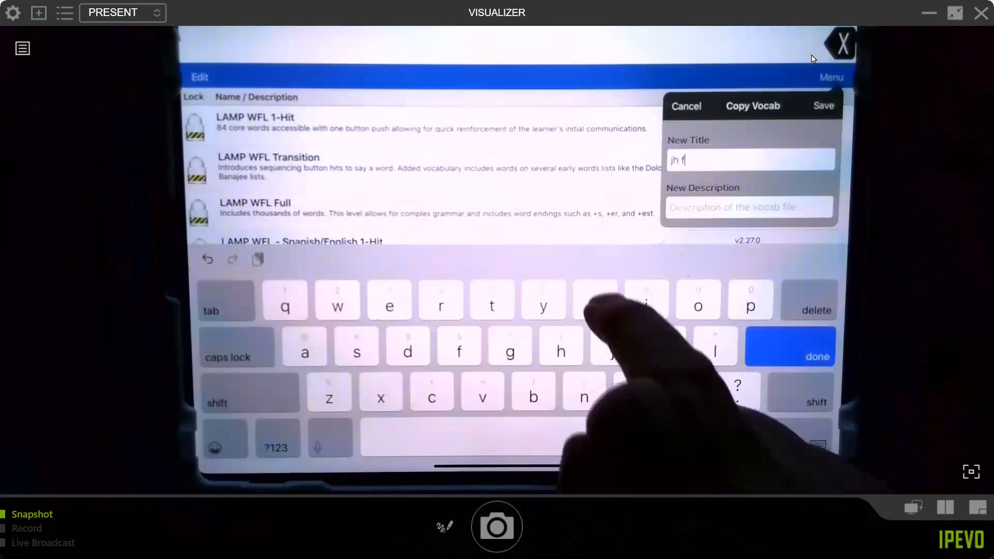
text(ull)
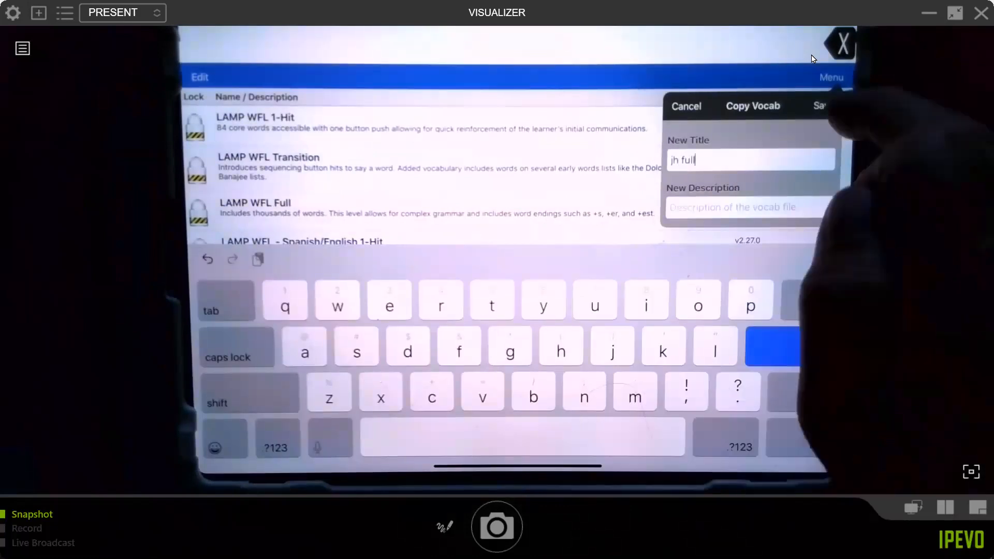
click(820, 106)
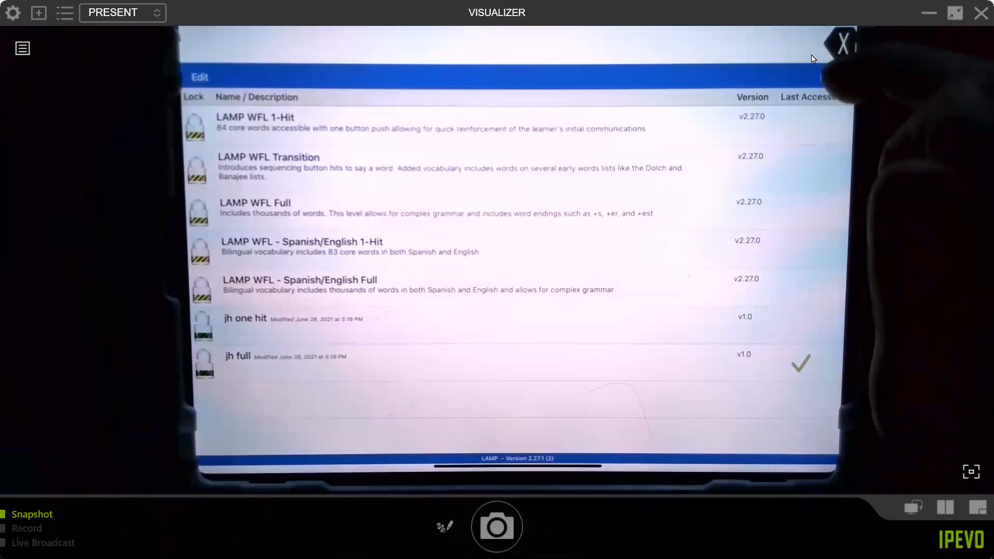
- Start another vocabulary copy and title it '6-21'
click(832, 76)
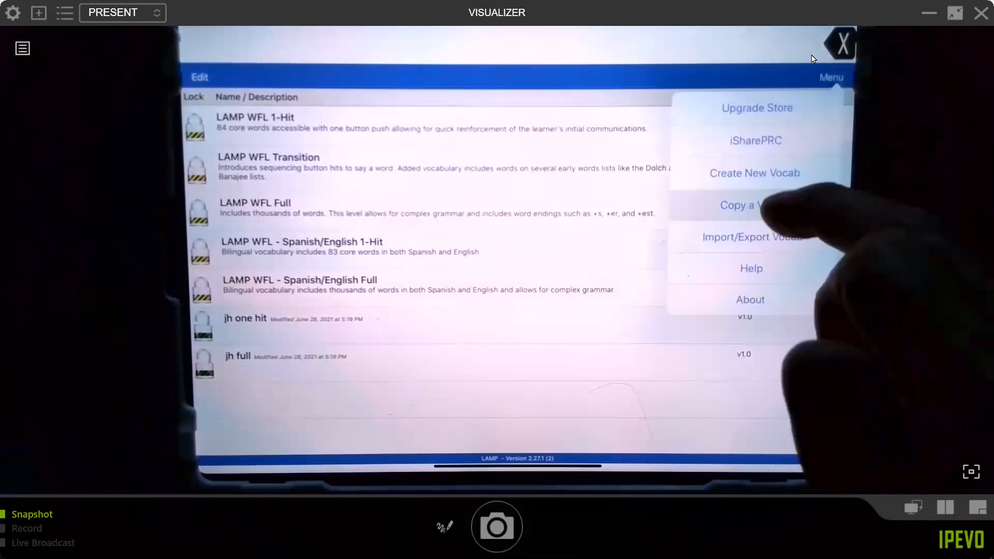
click(748, 205)
text(6)
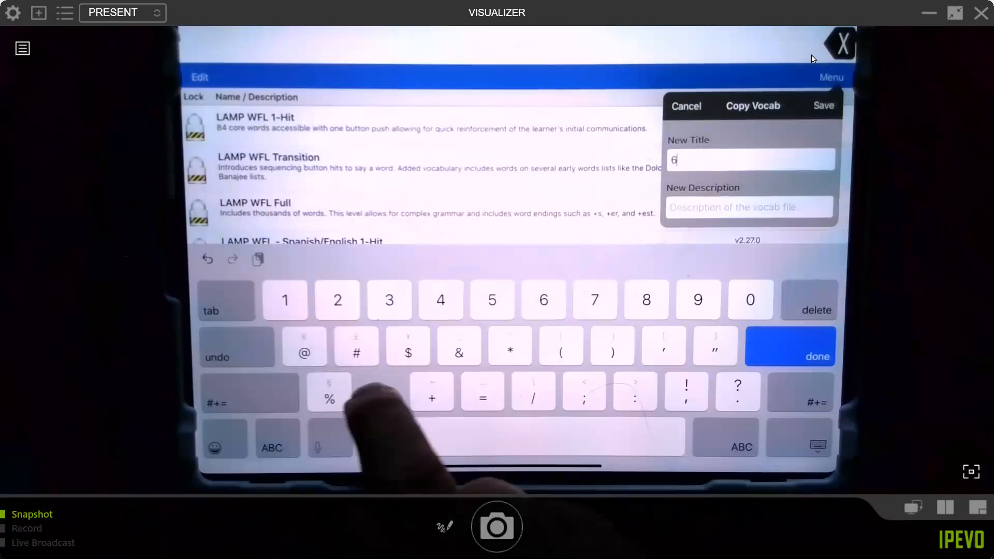
text(-21)
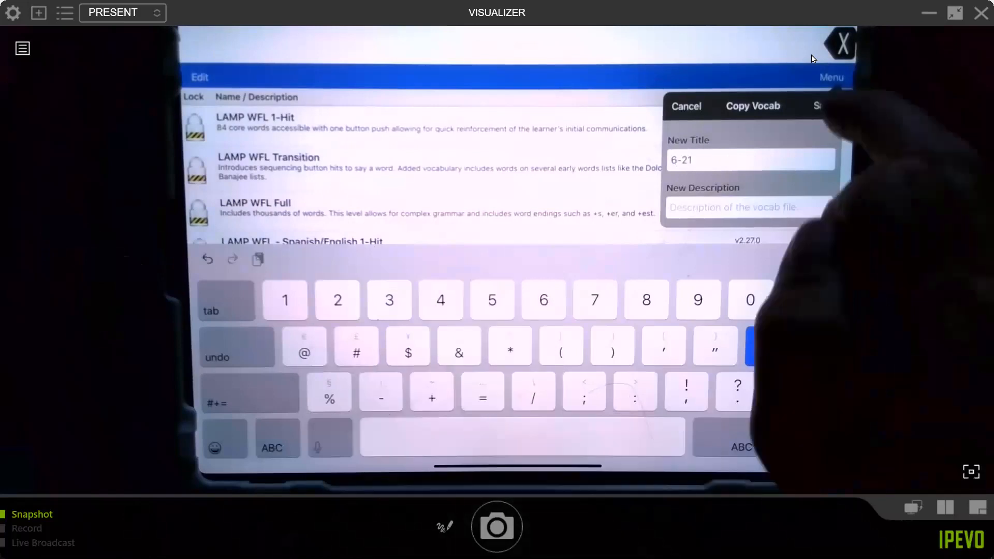